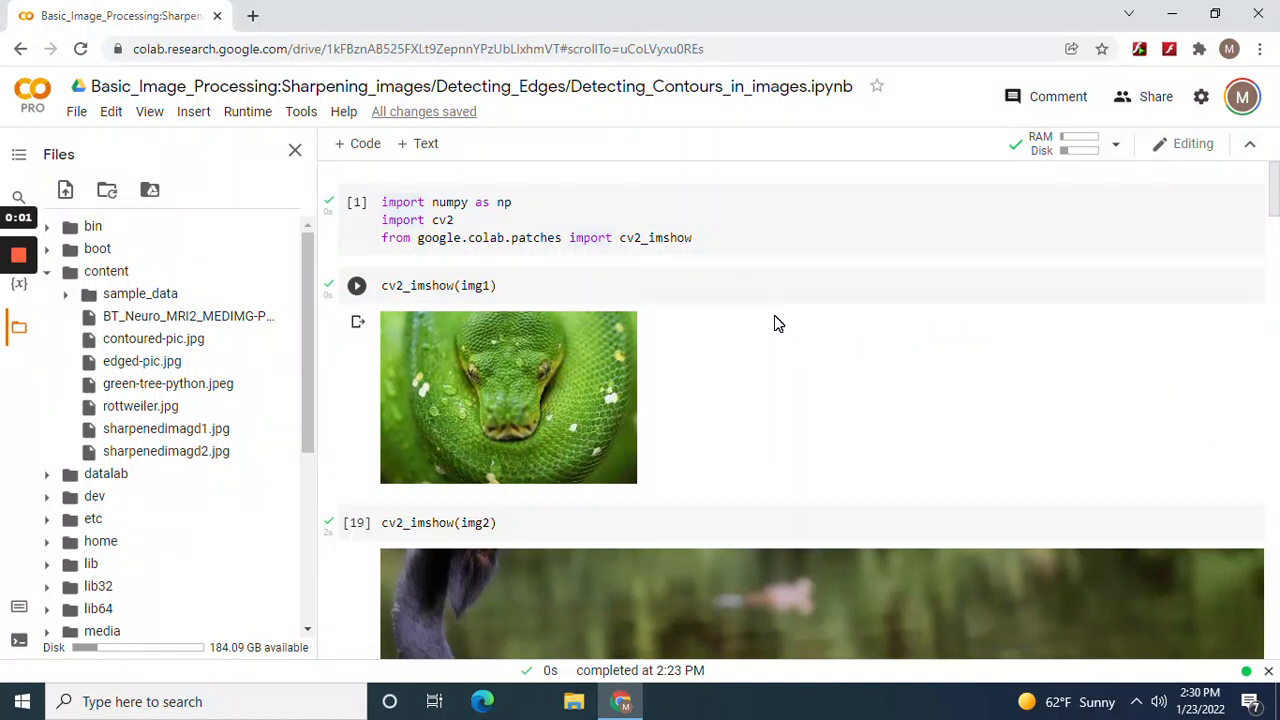
Scroll past the rottweiler image to the filter2D cell showing the sharpened python.
{"action": "left_click", "coordinate": [357, 285]}
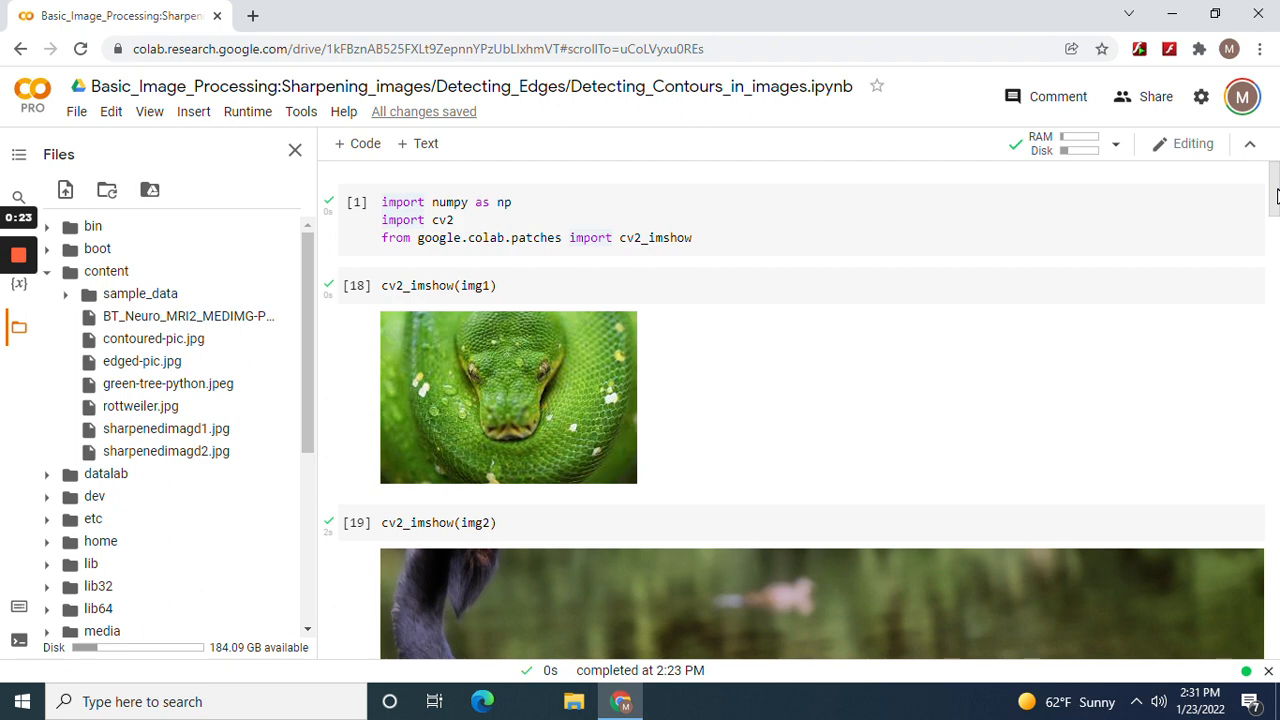
{"action": "scroll", "scroll_direction": "down", "scroll_amount": 3}
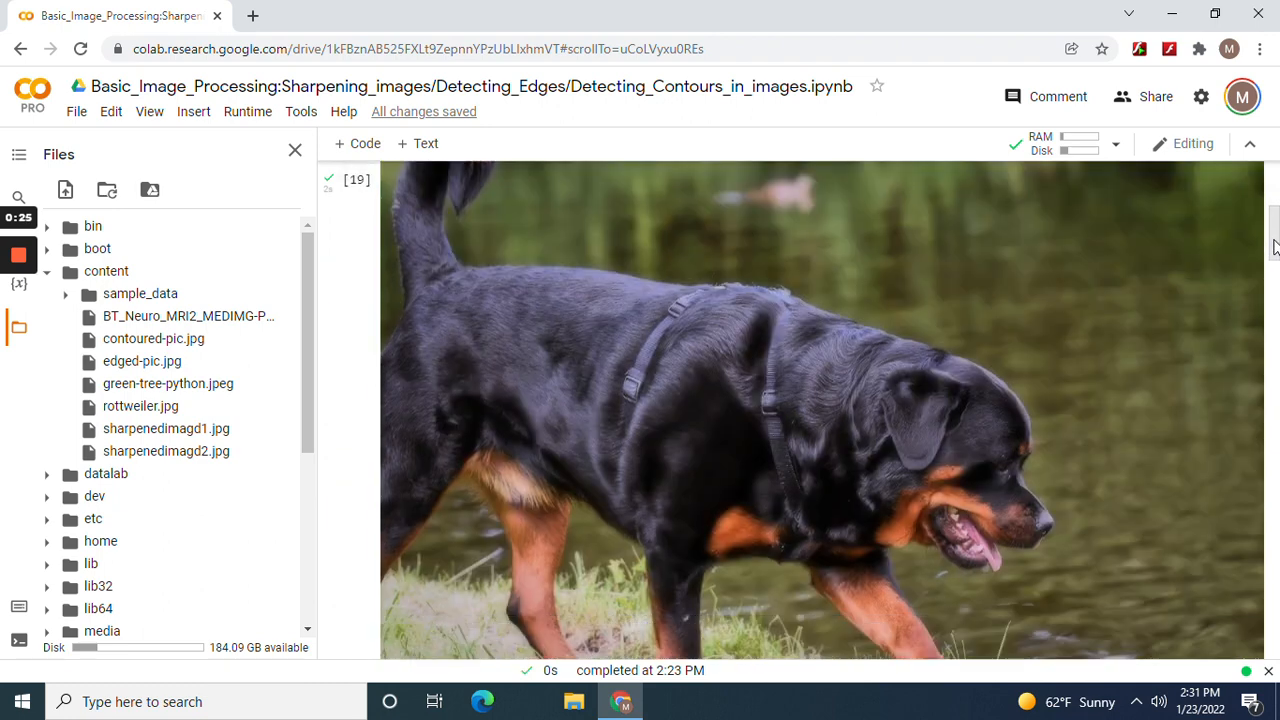
{"action": "scroll", "scroll_direction": "down", "scroll_amount": 3}
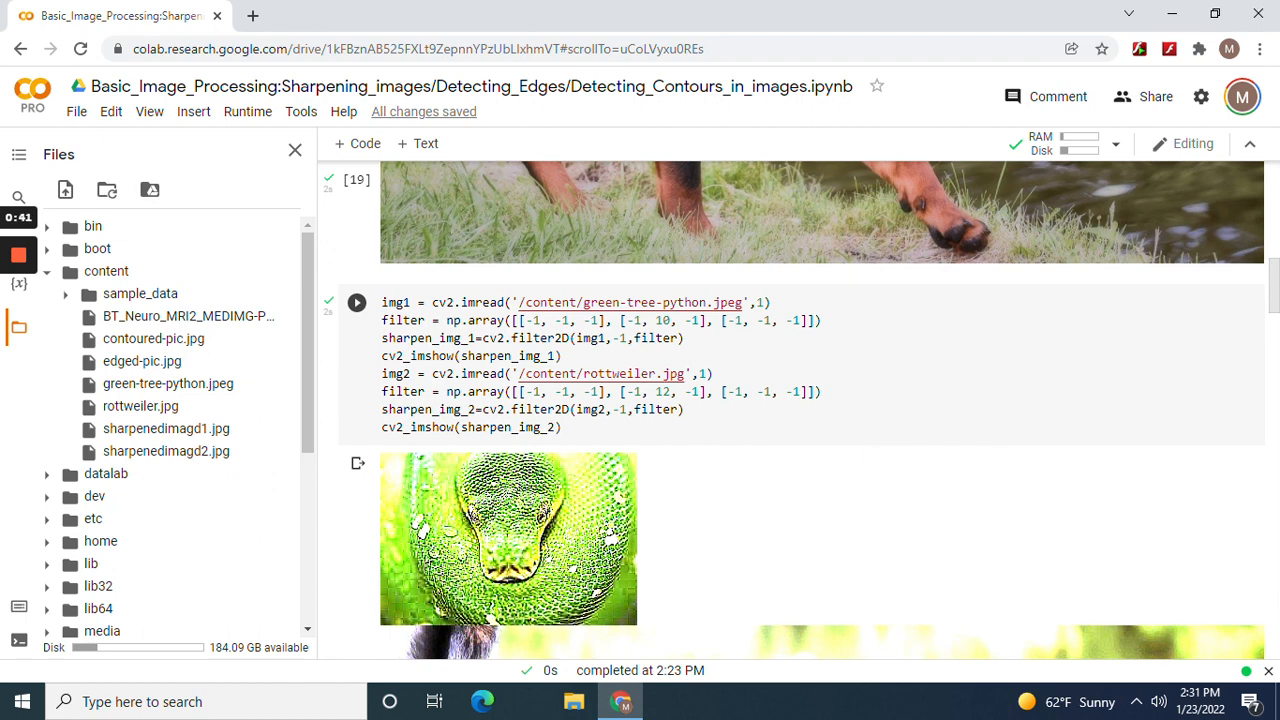
Scroll past the sharpened rottweiler to the sharpenedimagd1.jpg and sharpenedimagd2.jpg imwrite cells.
{"action": "left_click", "coordinate": [357, 302]}
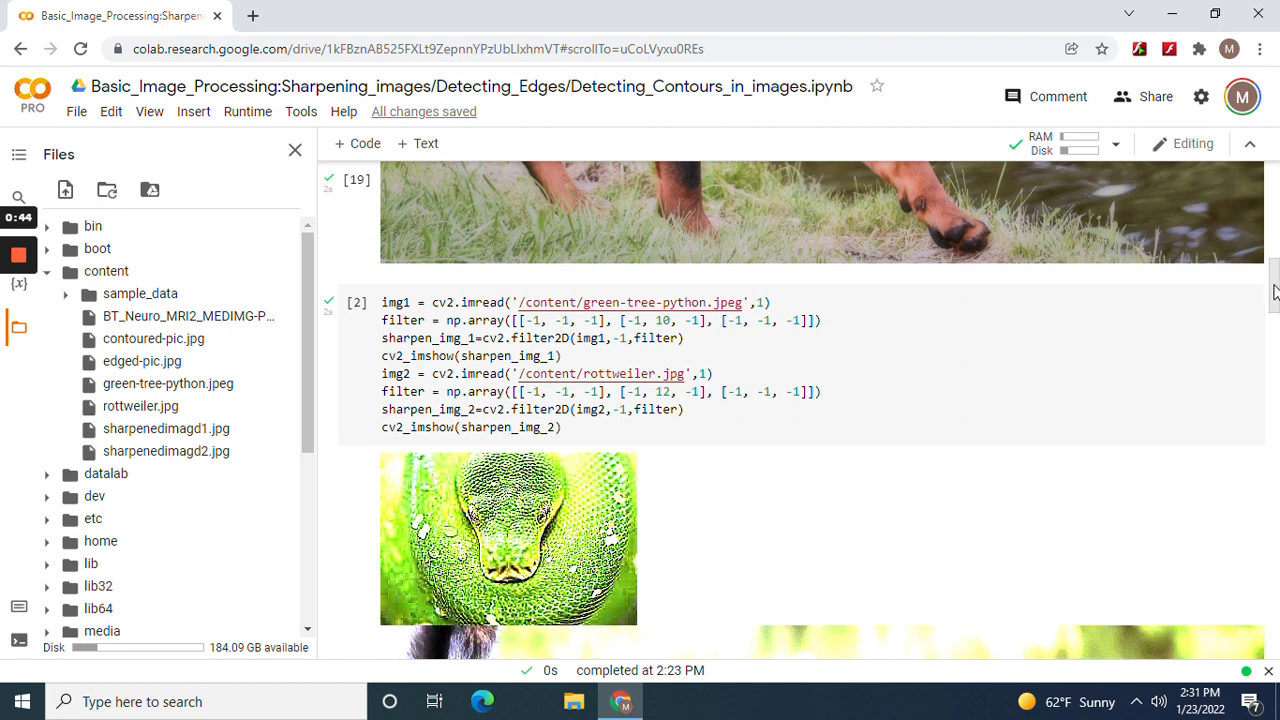
{"action": "scroll", "scroll_direction": "down", "scroll_amount": 3}
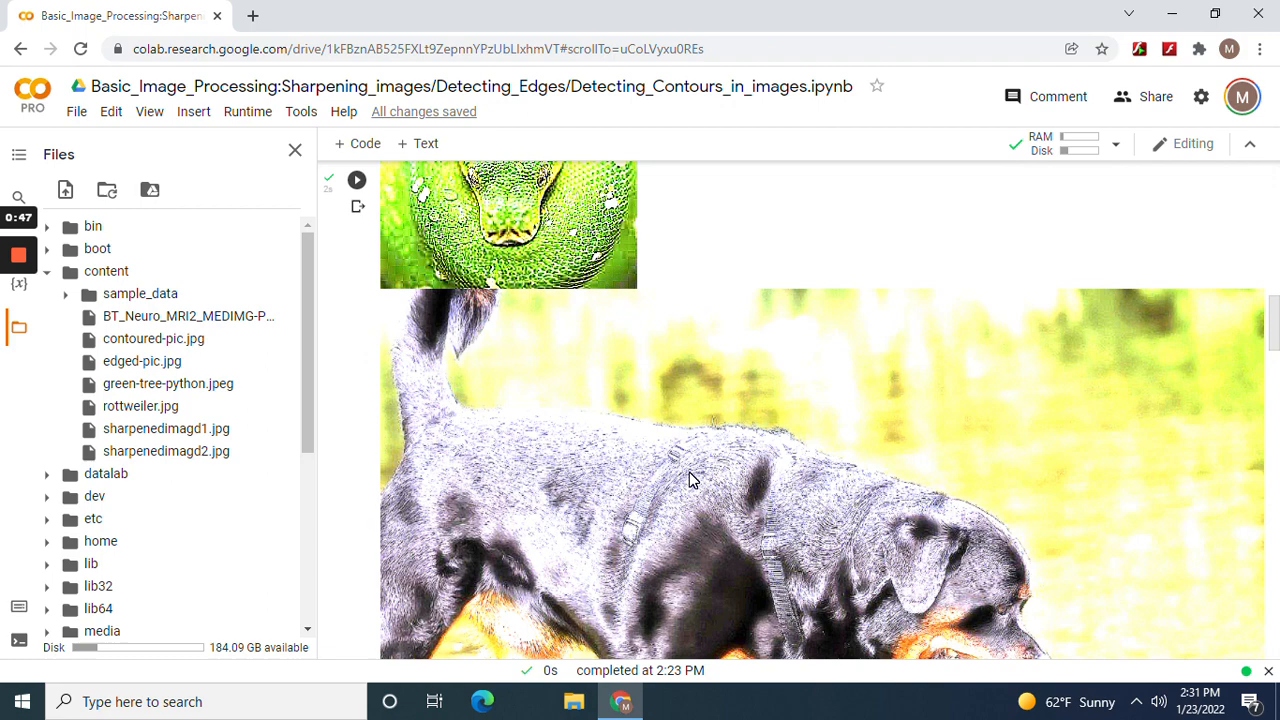
{"action": "left_click", "coordinate": [357, 180]}
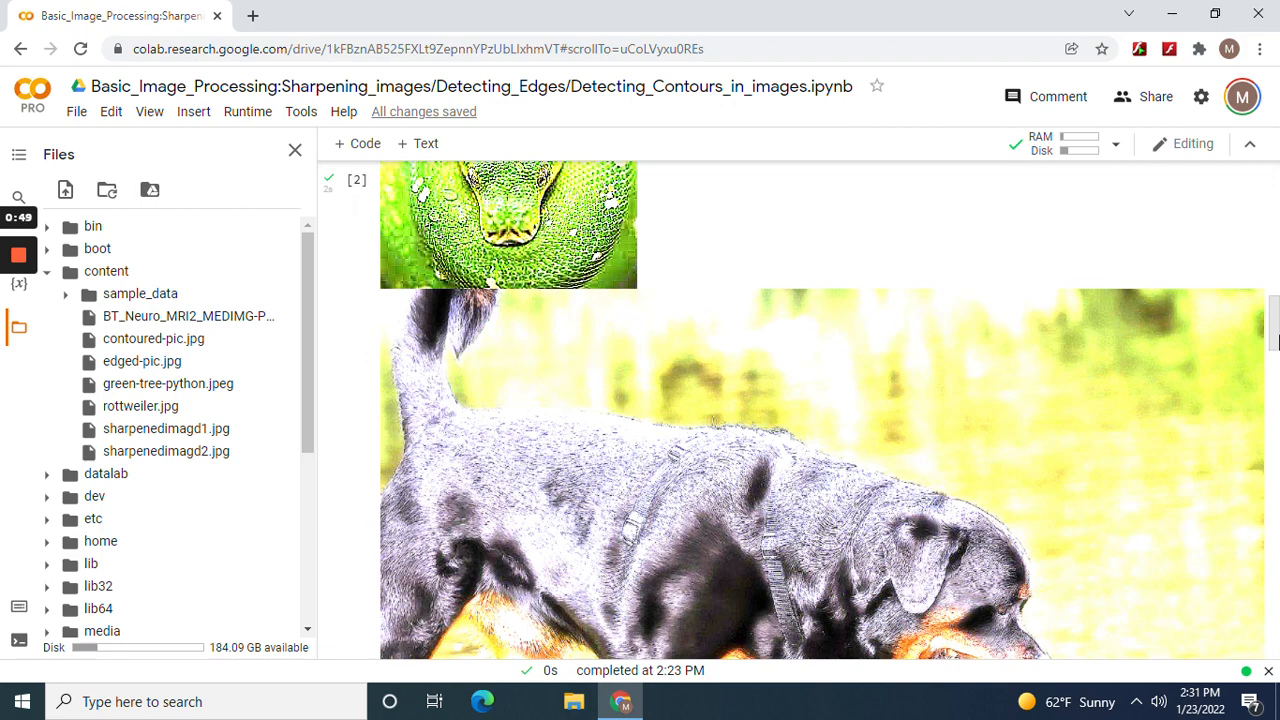
{"action": "scroll", "scroll_direction": "down", "scroll_amount": 3}
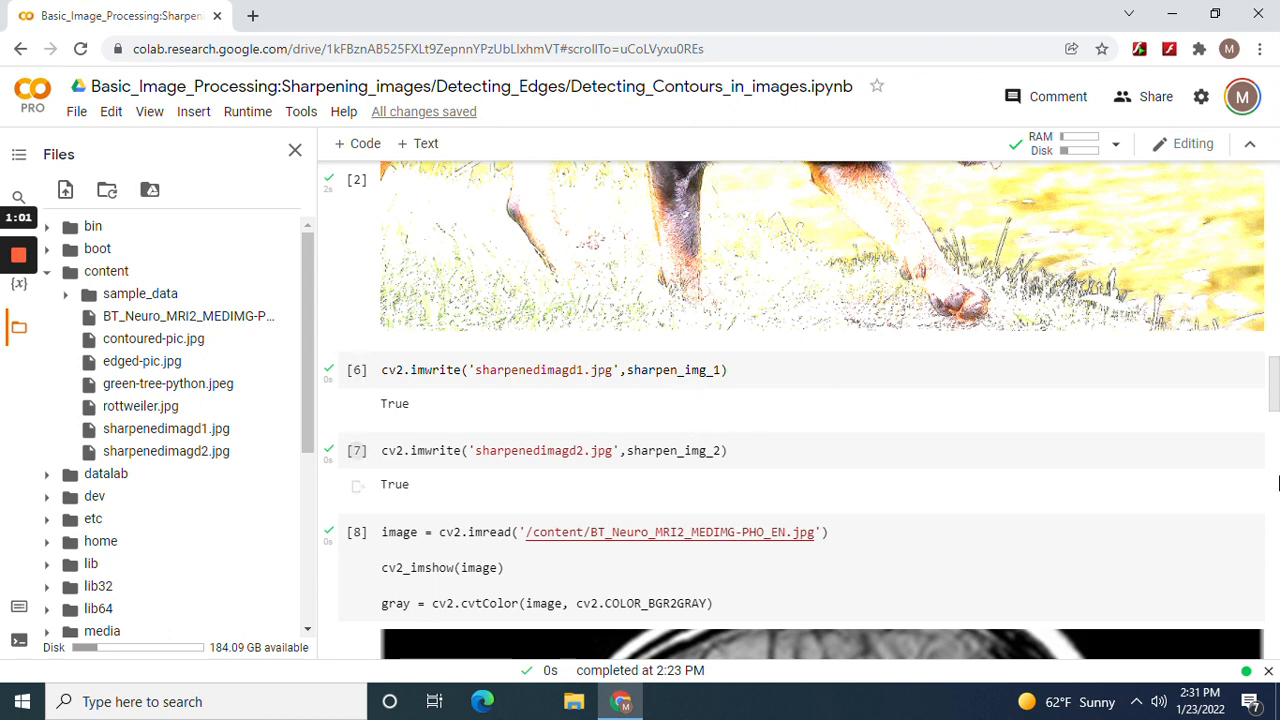
Scroll to the MRI cv2.imread output and the Canny edge-detection cell below it.
{"action": "scroll", "scroll_direction": "down", "scroll_amount": 3}
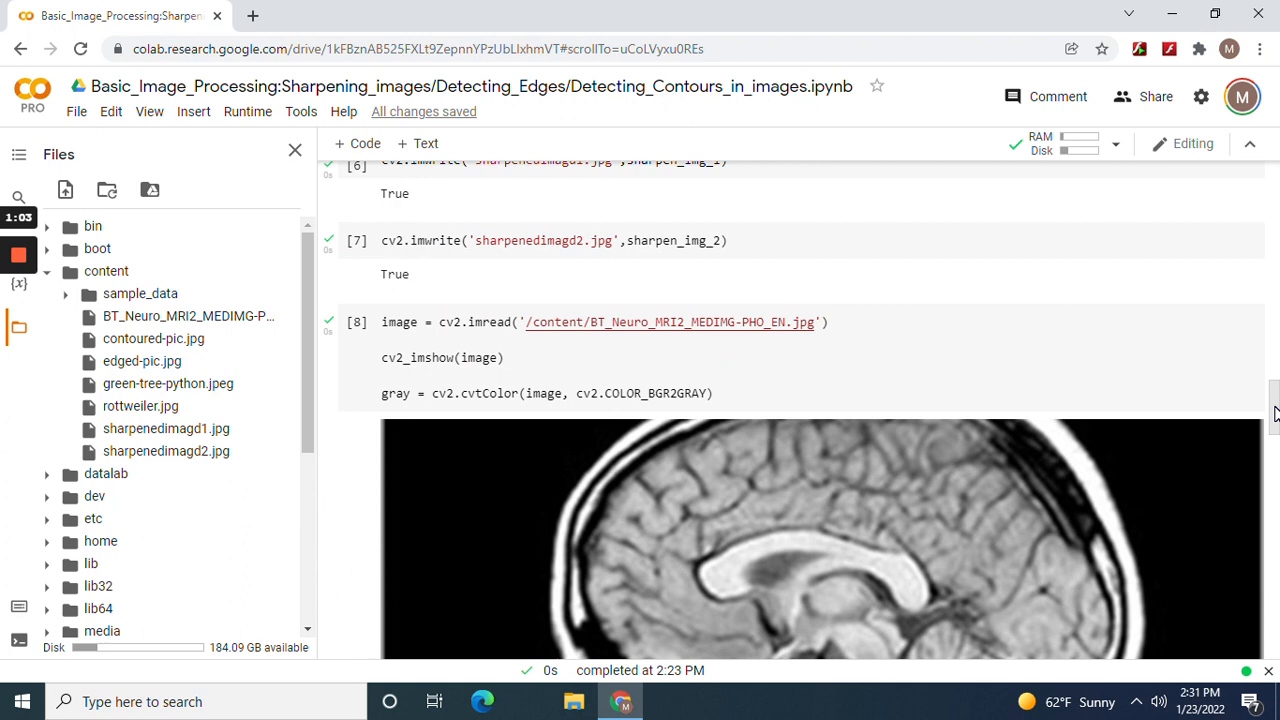
{"action": "scroll", "scroll_direction": "down", "scroll_amount": 3}
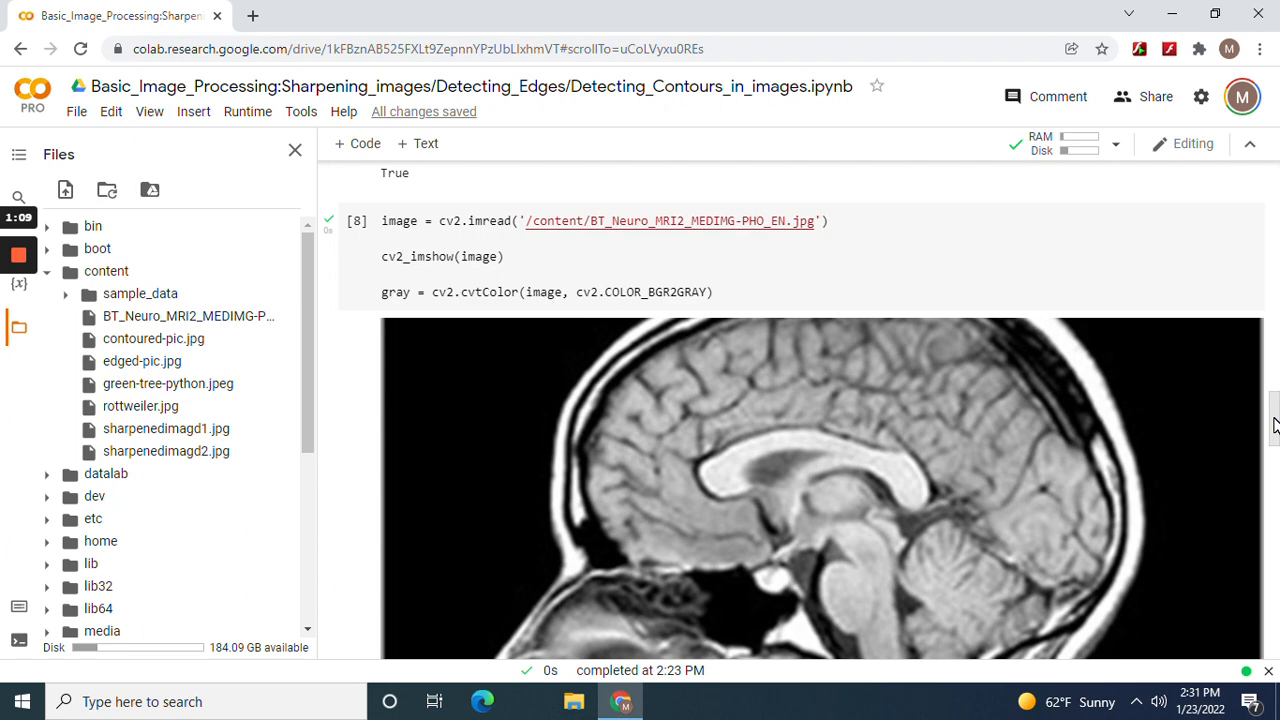
{"action": "scroll", "scroll_direction": "down", "scroll_amount": 3}
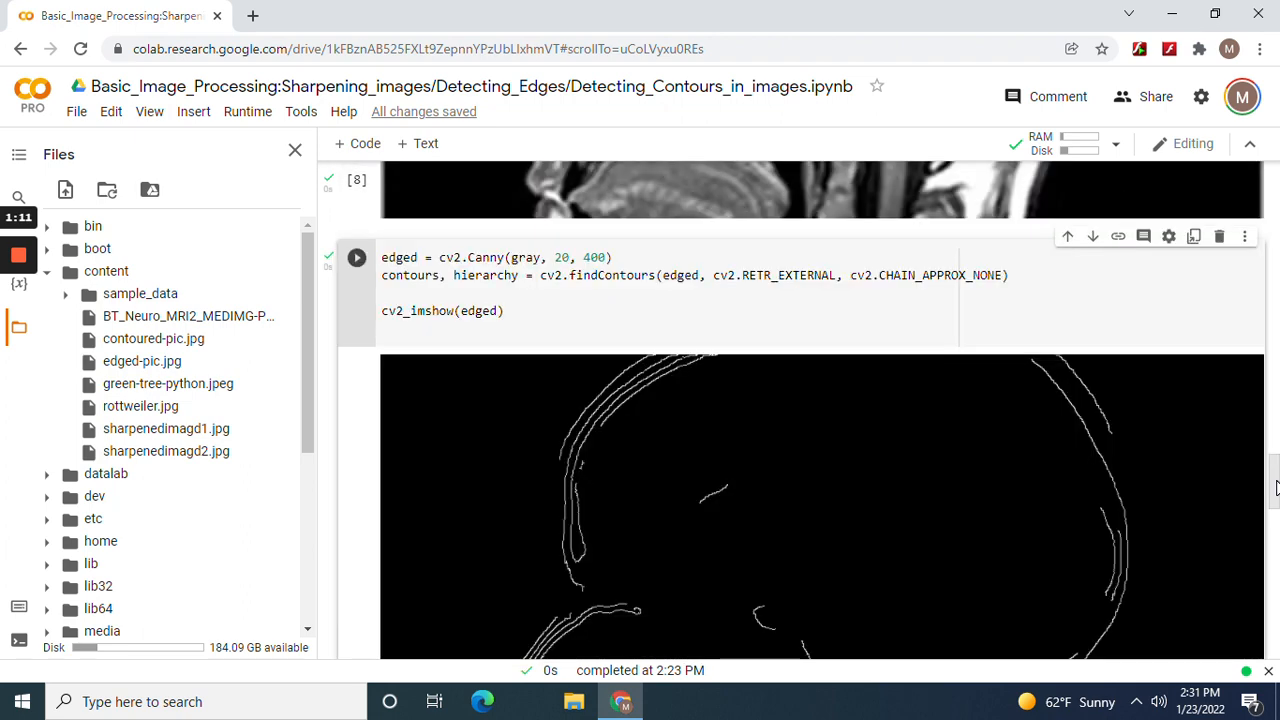
Scroll through the Canny edges to the edged-pic.jpg save and 52-contour drawContours cell.
{"action": "scroll", "scroll_direction": "down", "scroll_amount": 3}
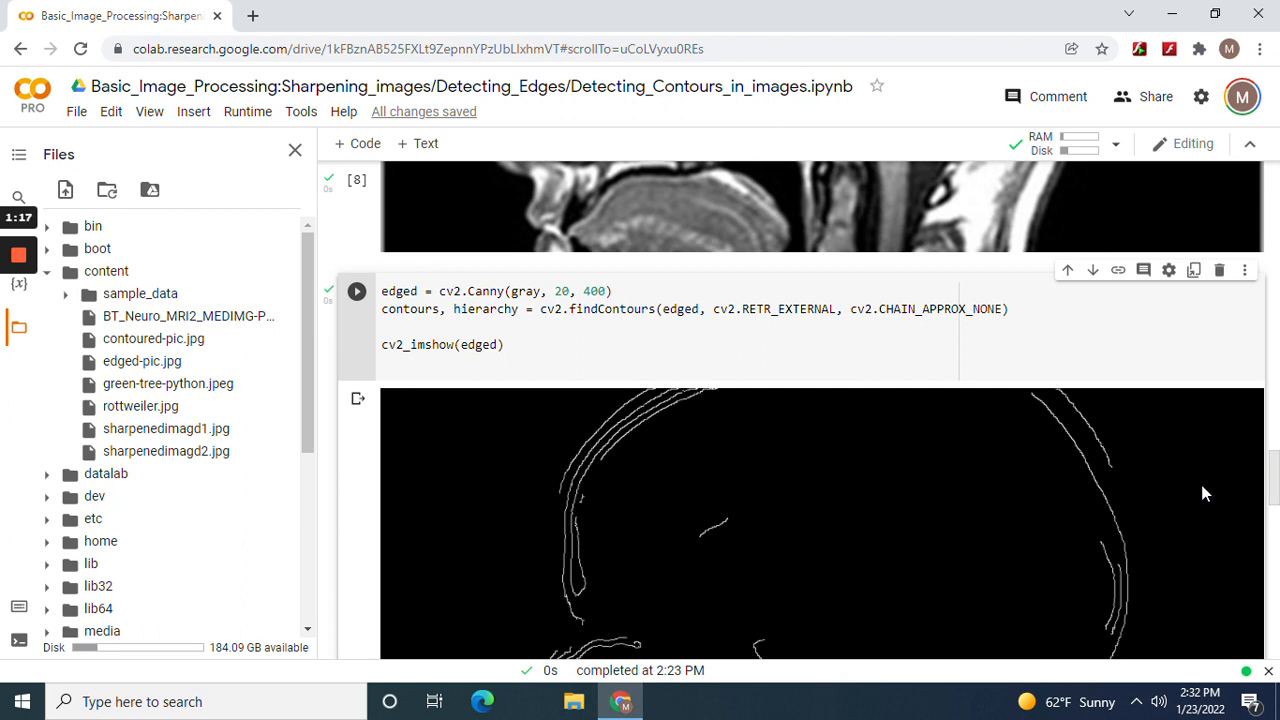
{"action": "scroll", "scroll_direction": "down", "scroll_amount": 3}
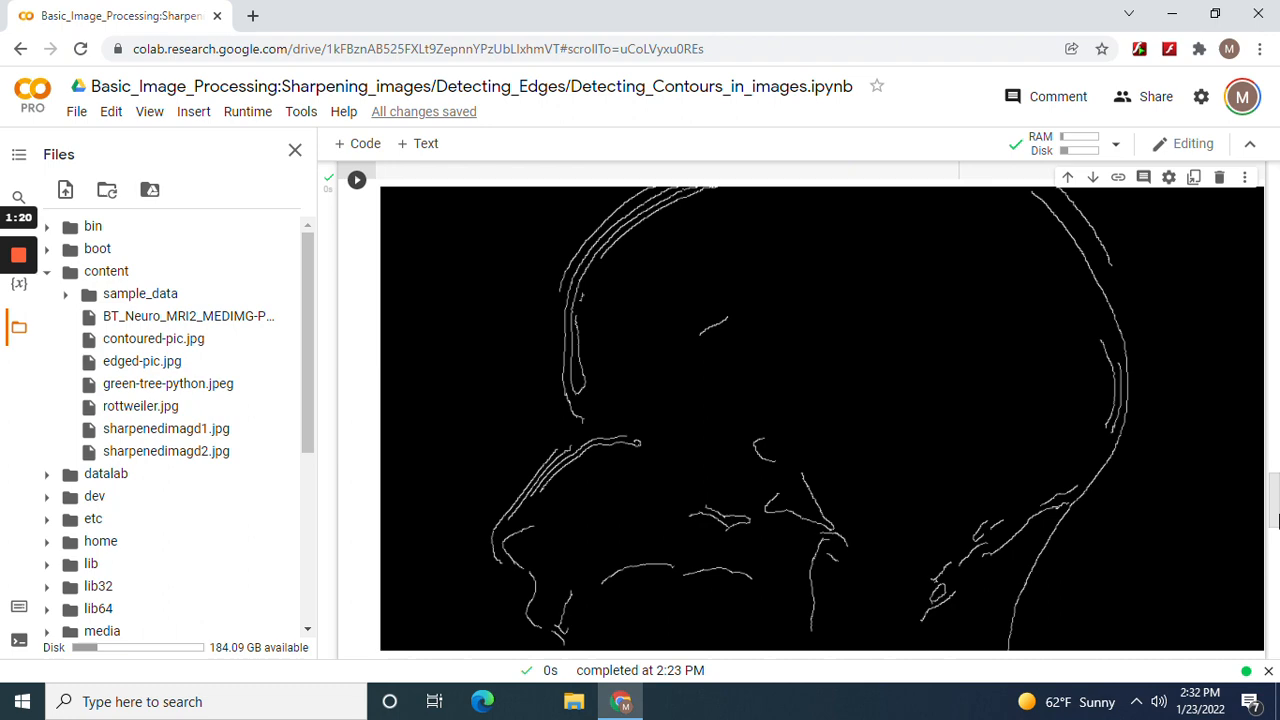
{"action": "scroll", "scroll_direction": "down", "scroll_amount": 3}
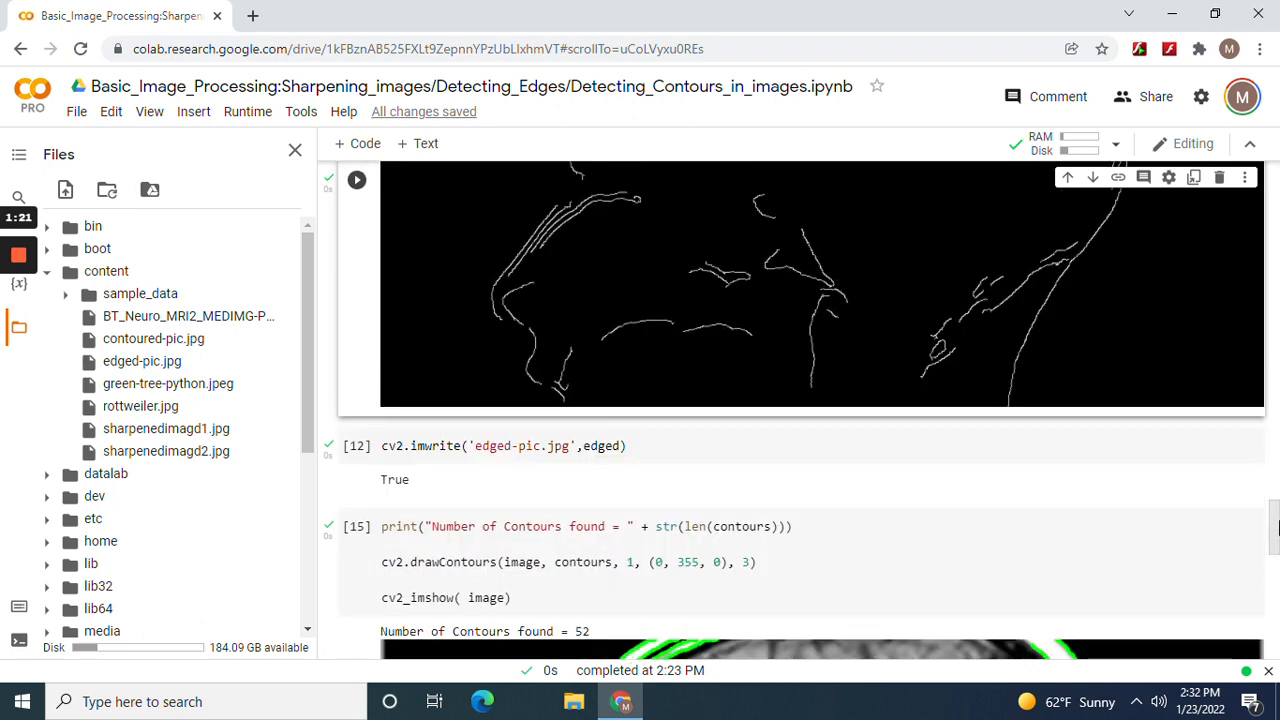
{"action": "scroll", "scroll_direction": "down", "scroll_amount": 3}
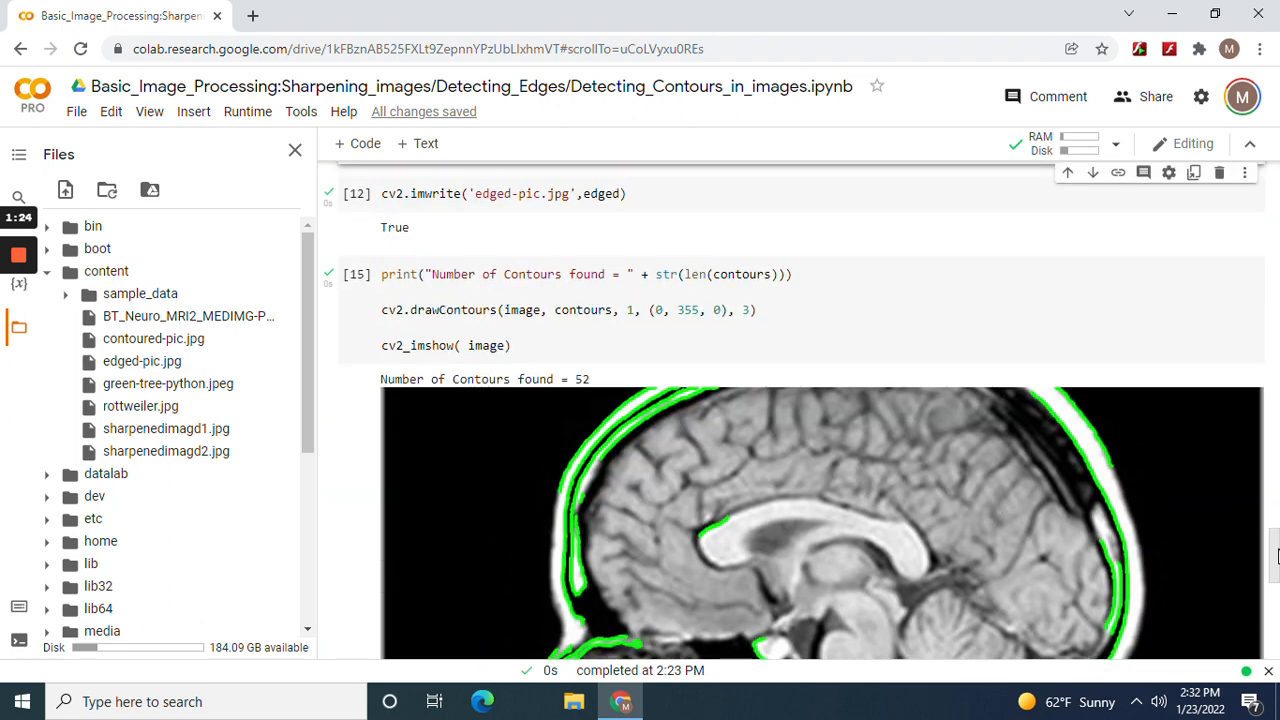
Scroll to the green-contoured MRI saved as contoured-pic.jpg, then back toward the top.
{"action": "scroll", "scroll_direction": "down", "scroll_amount": 3}
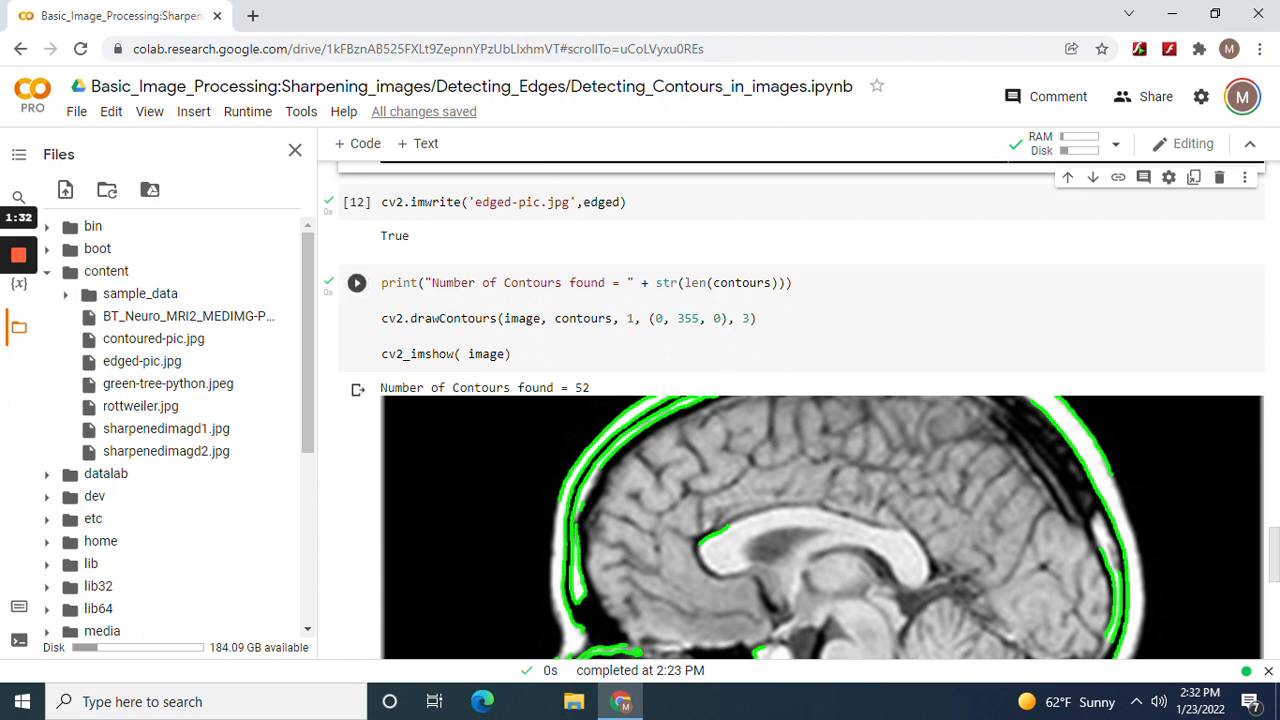
{"action": "mouse_move", "coordinate": [658, 418]}
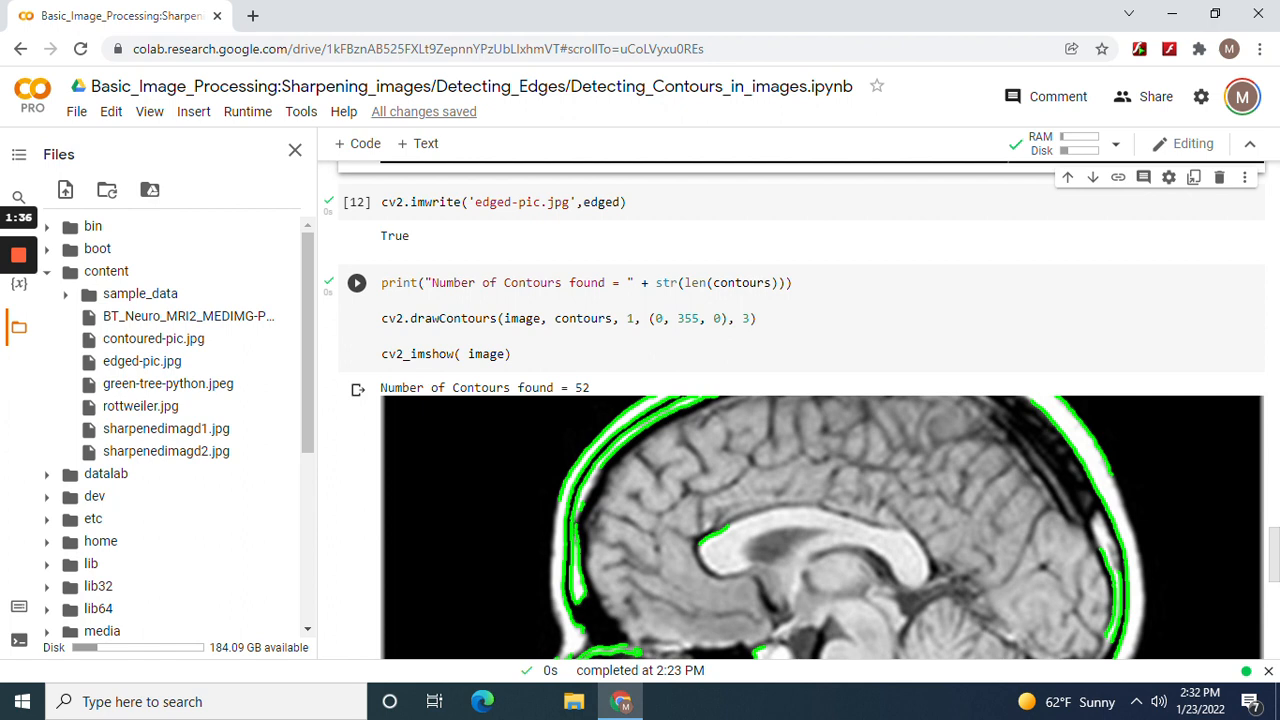
{"action": "mouse_move", "coordinate": [1052, 500]}
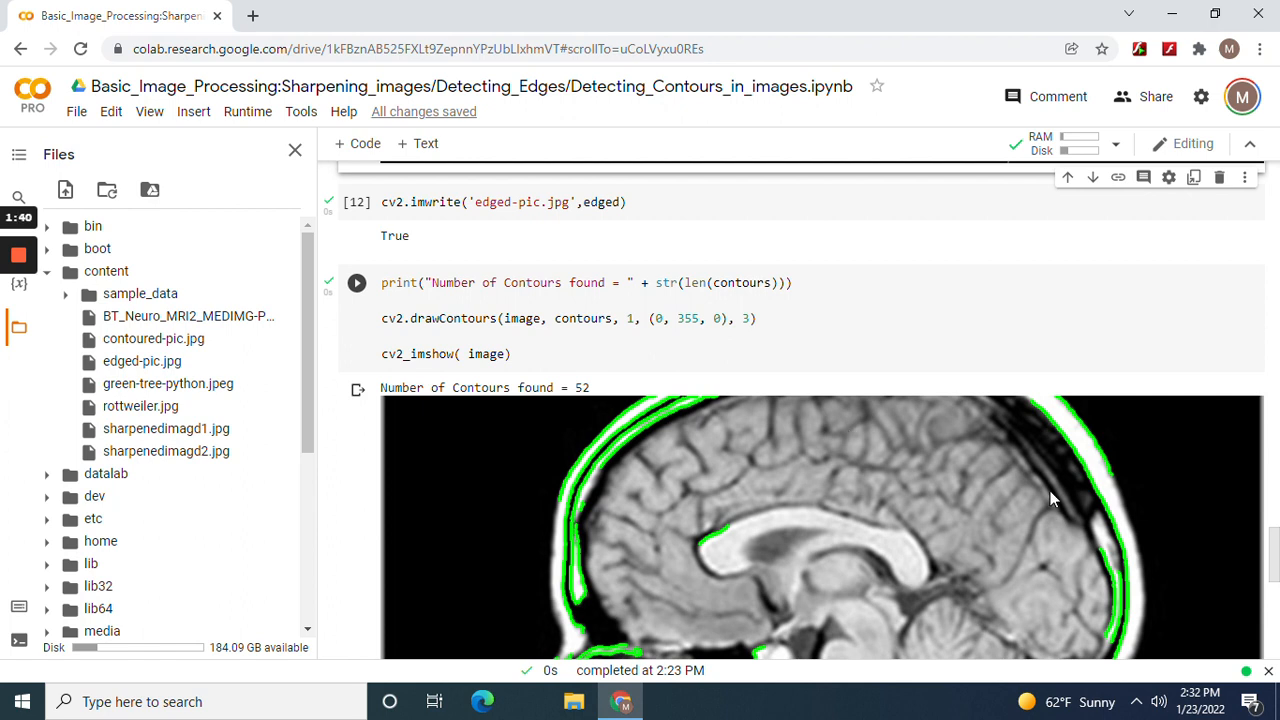
{"action": "scroll", "scroll_direction": "down", "scroll_amount": 3}
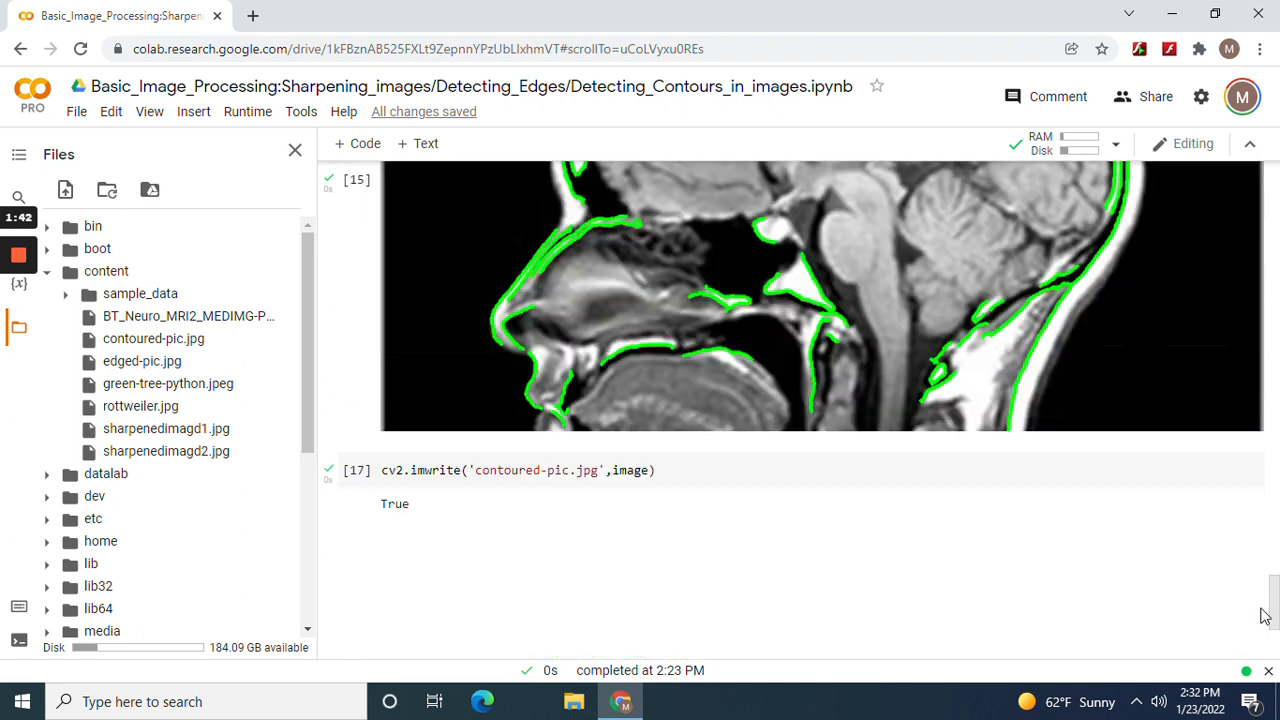
{"action": "scroll", "scroll_direction": "down", "scroll_amount": 3}
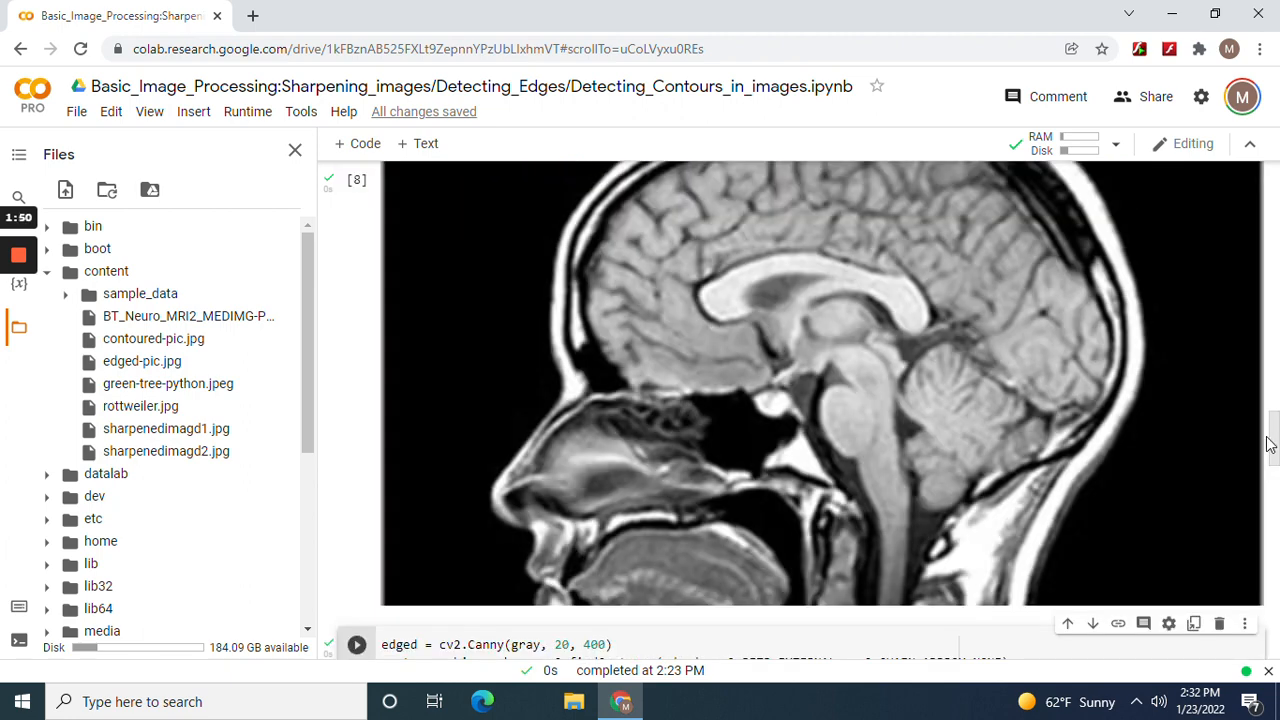
{"action": "scroll", "scroll_direction": "up", "scroll_amount": 3}
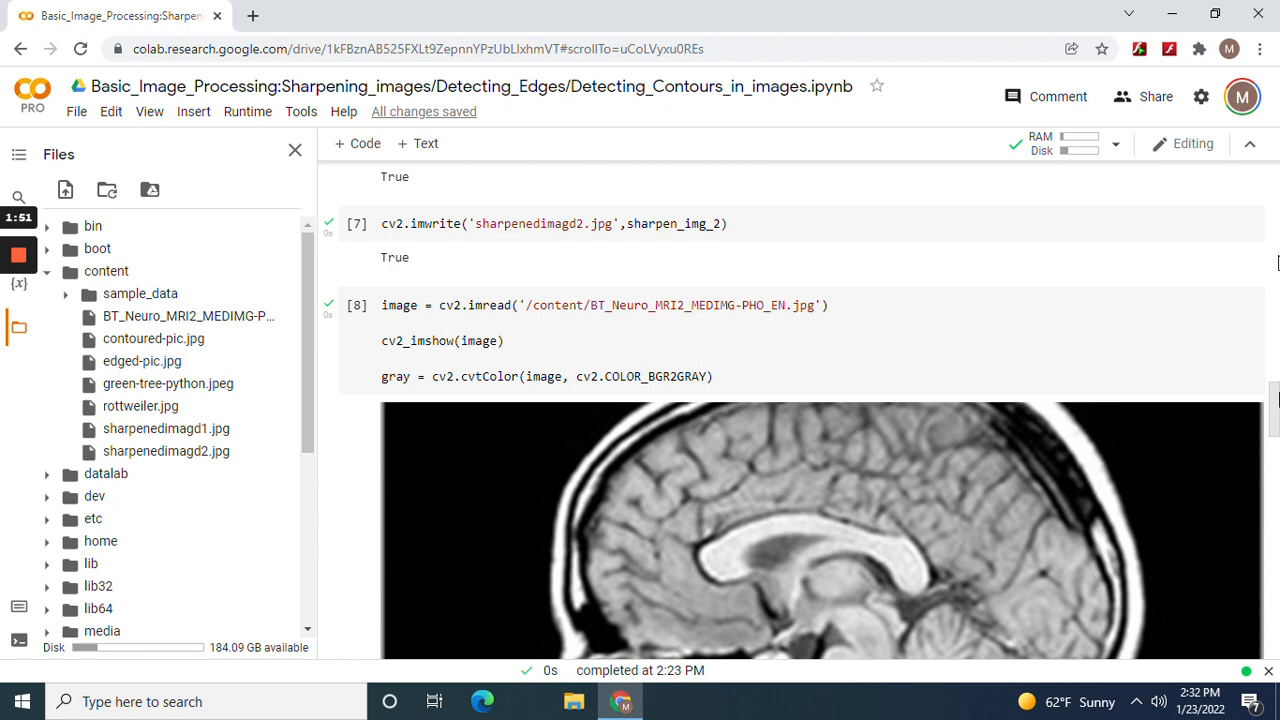
{"action": "scroll", "scroll_direction": "down", "scroll_amount": 3}
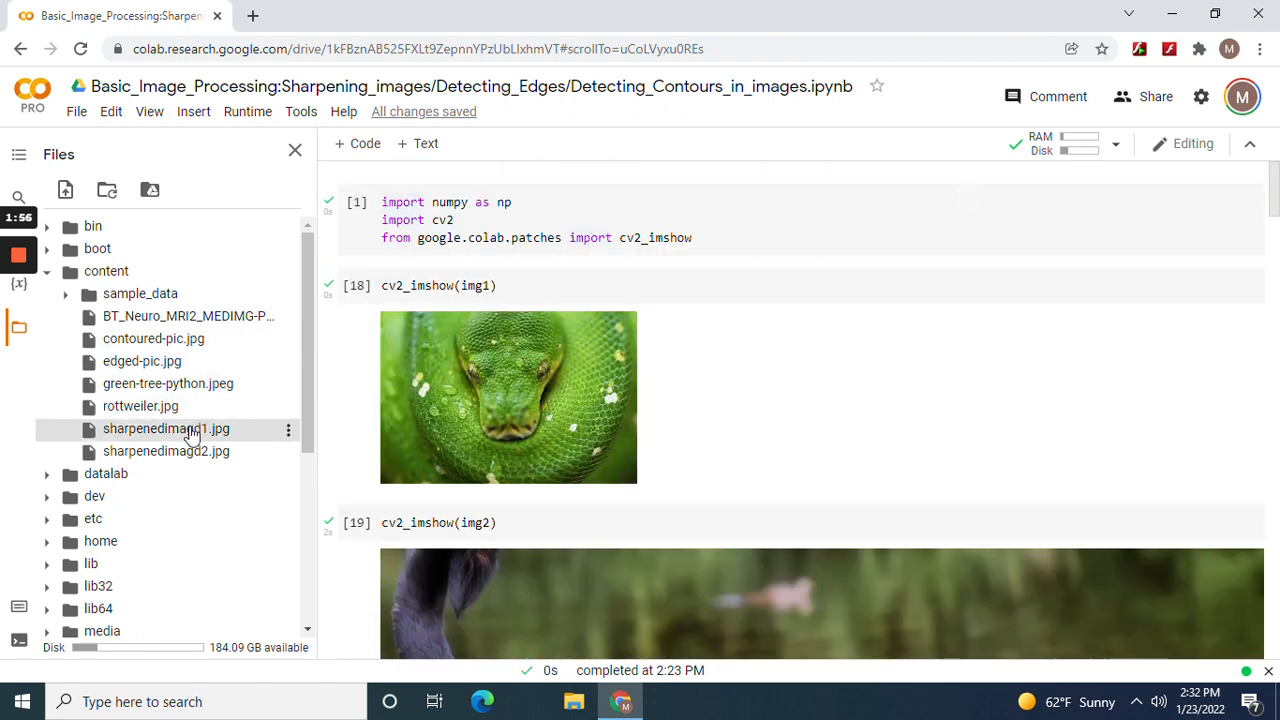
{"action": "double_click", "coordinate": [166, 428]}
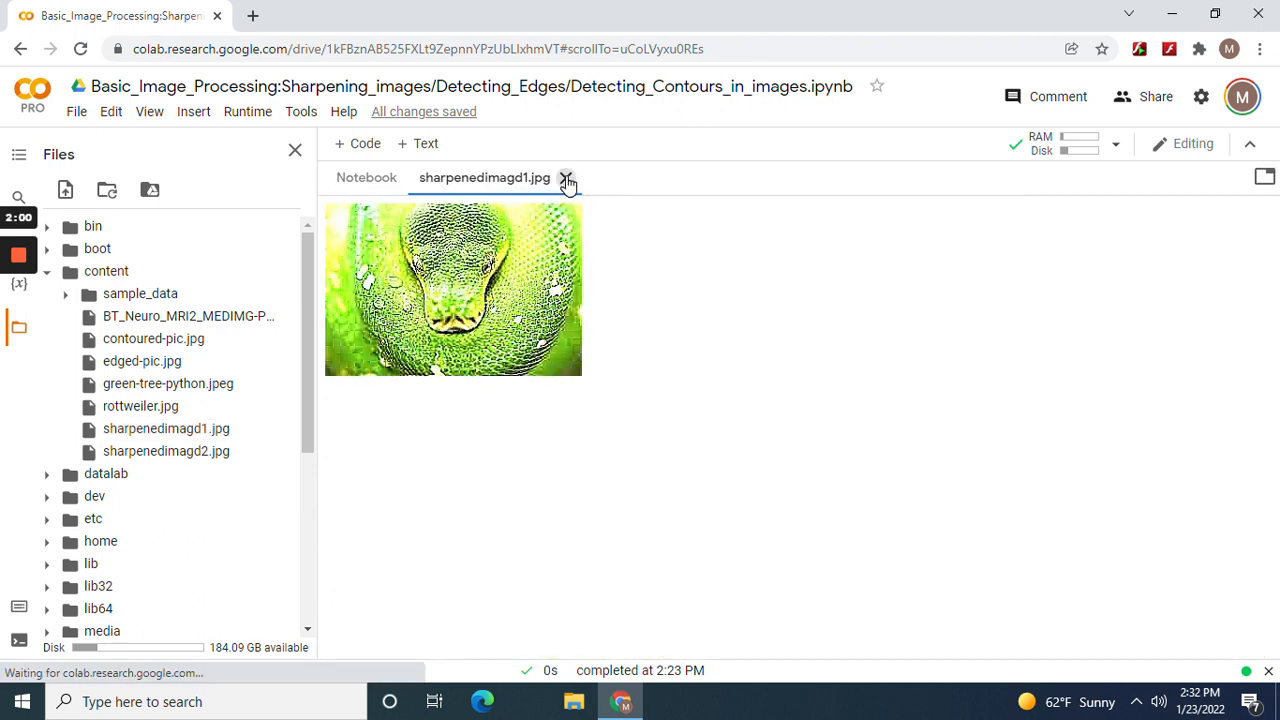
{"action": "left_click", "coordinate": [566, 177]}
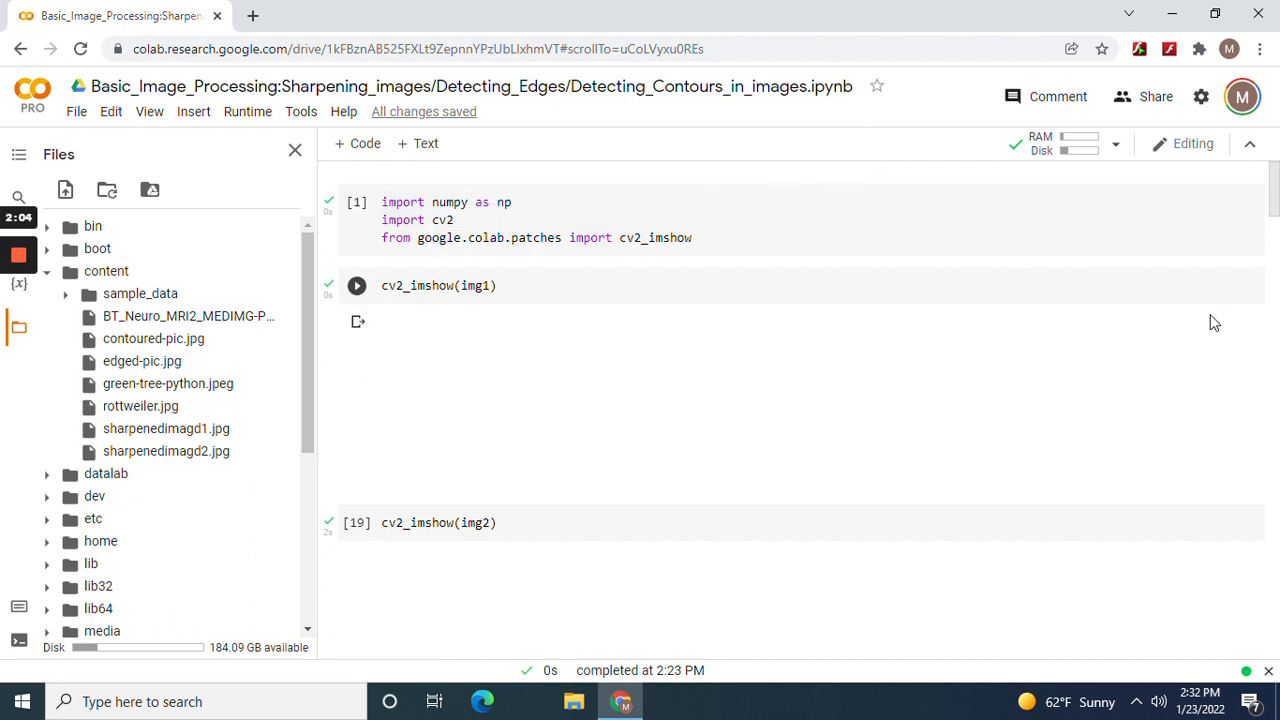
{"action": "left_click", "coordinate": [357, 285]}
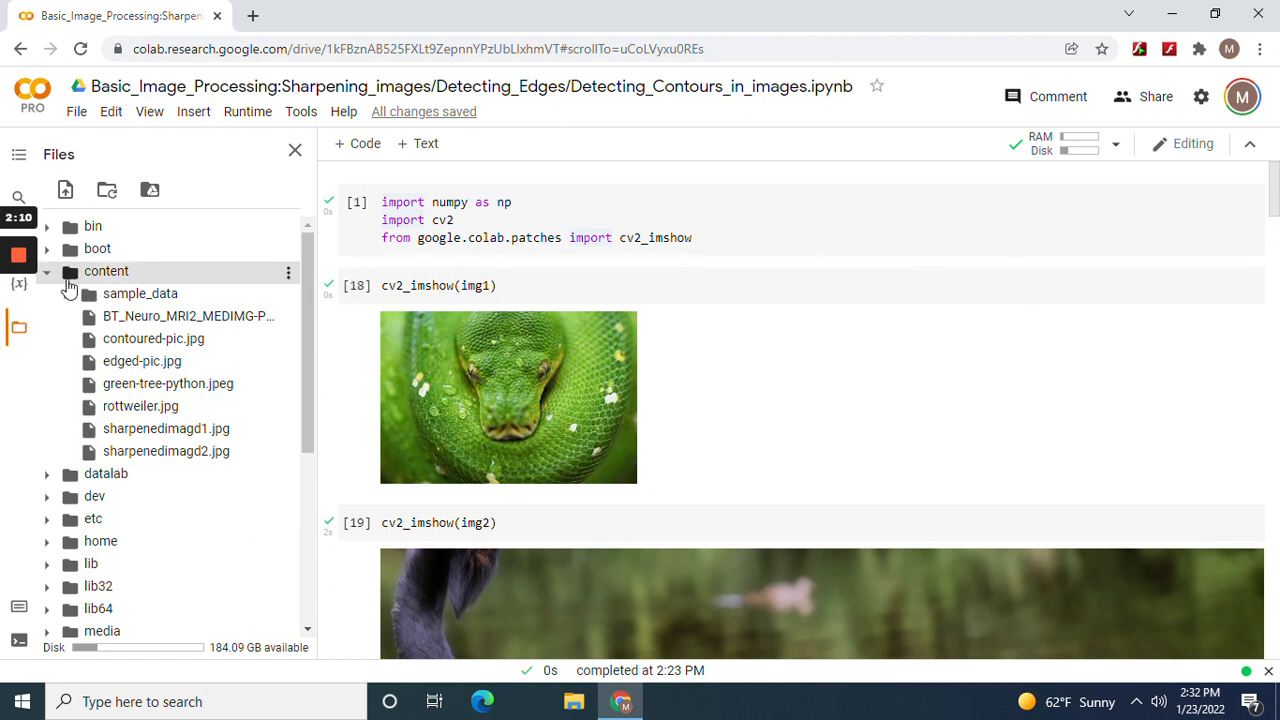
{"action": "mouse_move", "coordinate": [67, 288]}
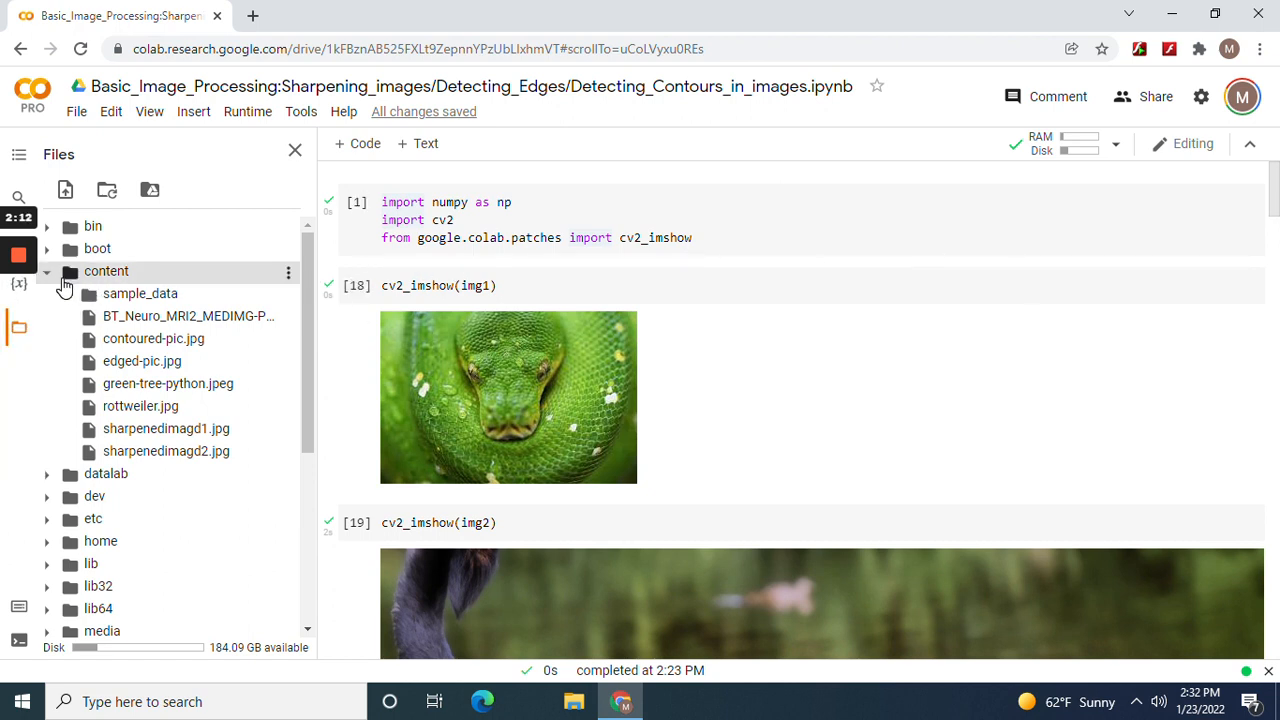